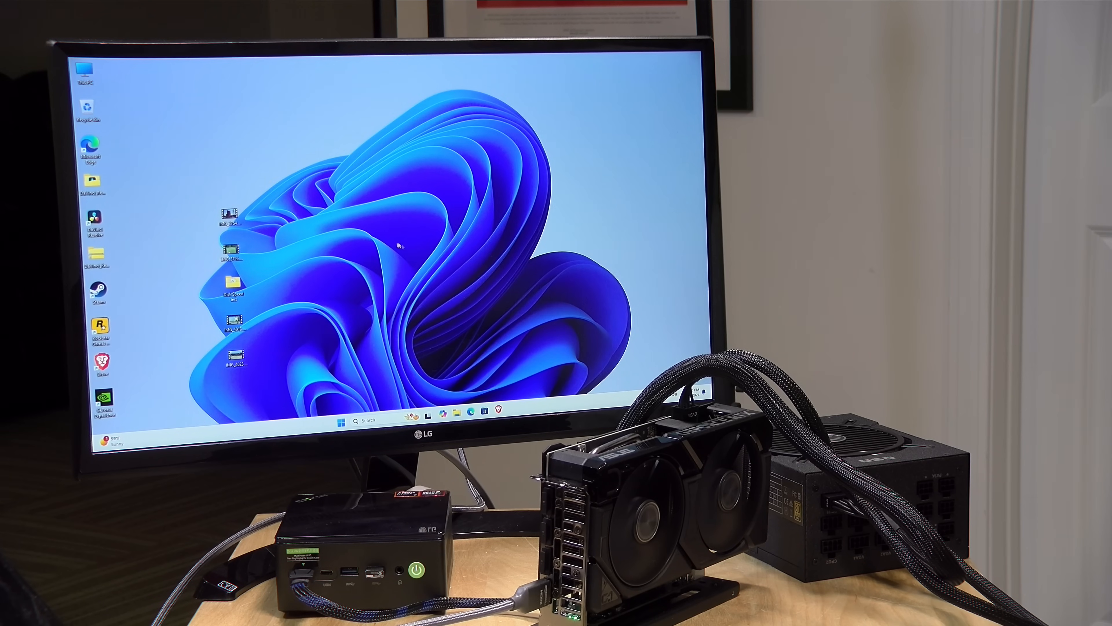
- Search Start for '3dmark' so the 3DMark app appears as the best match
{"action": "right_click", "coordinate": [397, 244]}
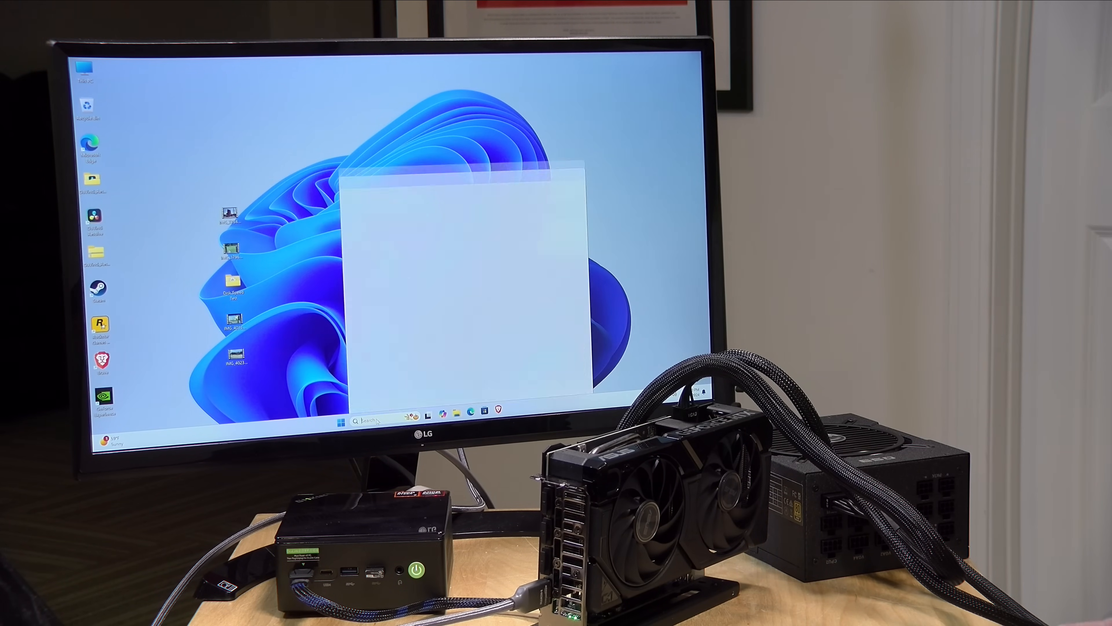
{"action": "type", "text": "3dmark"}
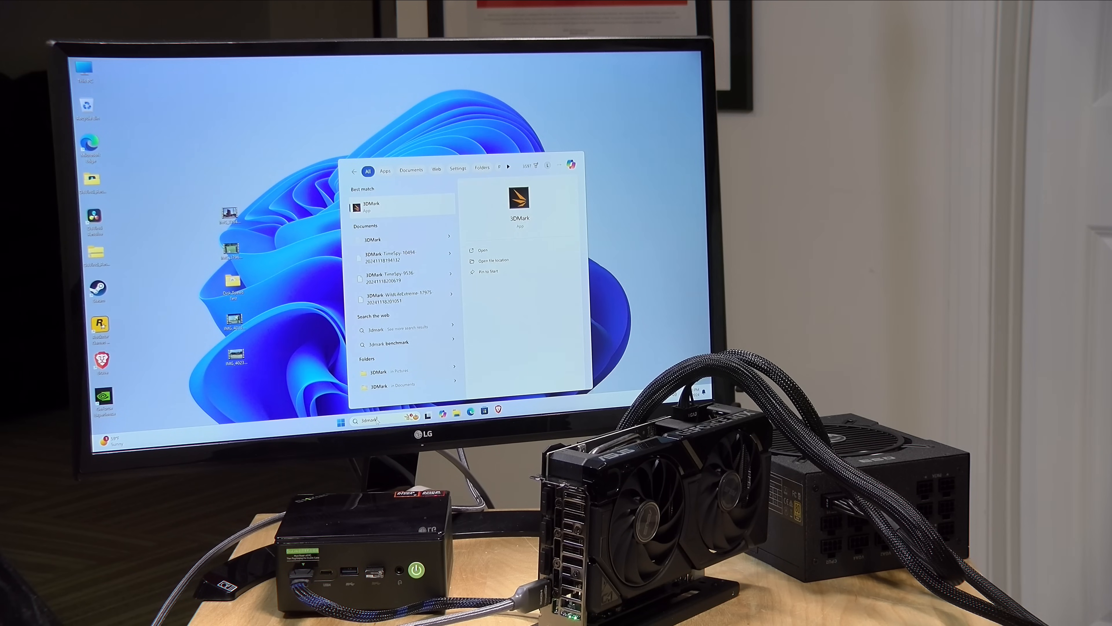